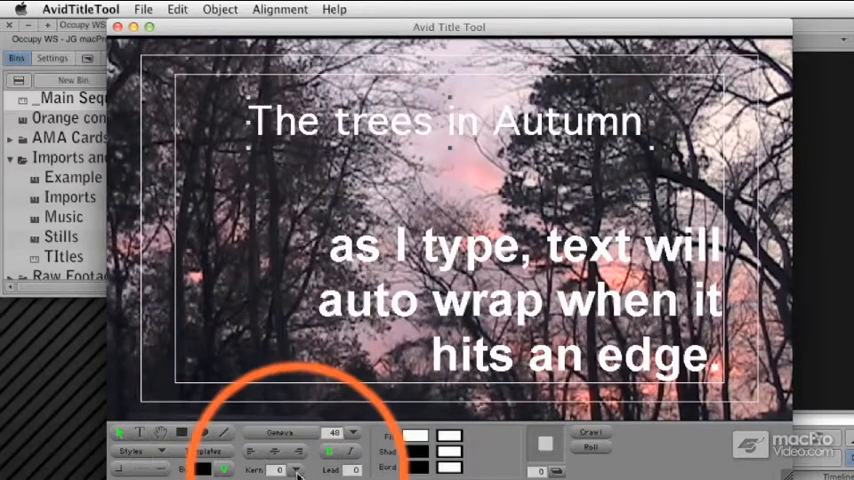
# Step: Try kerning presets on 'The trees in Autumn', settling on Loose (10) from the Kern dropdown
pyautogui.click(280, 469)
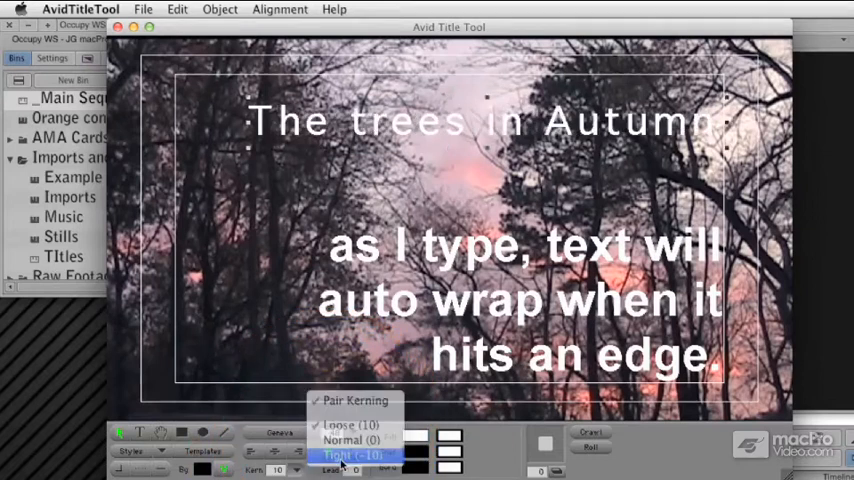
pyautogui.click(352, 454)
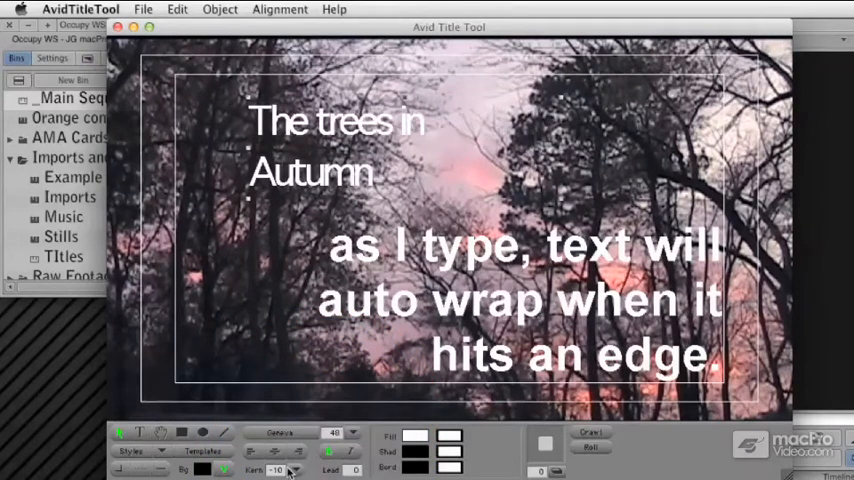
pyautogui.click(293, 469)
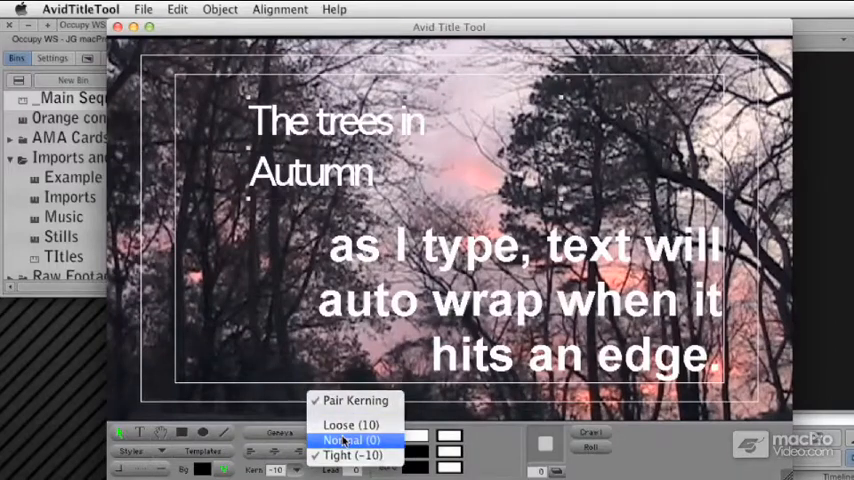
pyautogui.click(350, 440)
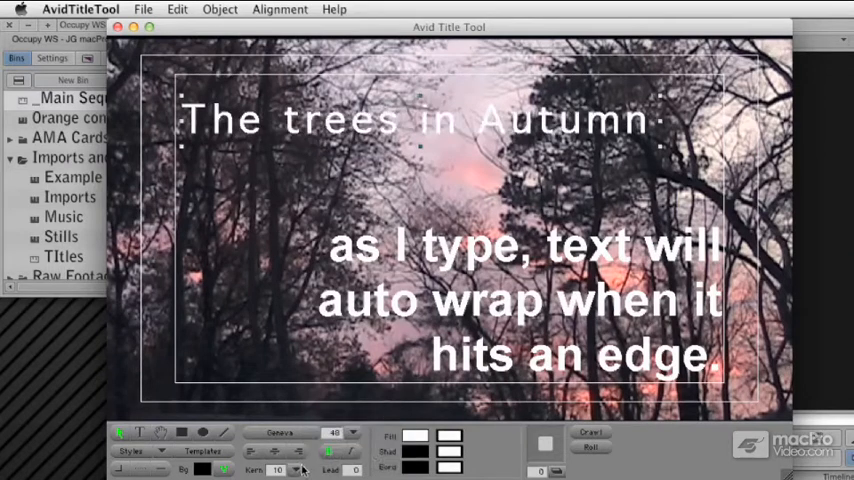
# Step: Select the right-aligned body text box and widen it so the paragraph rewraps
pyautogui.click(297, 470)
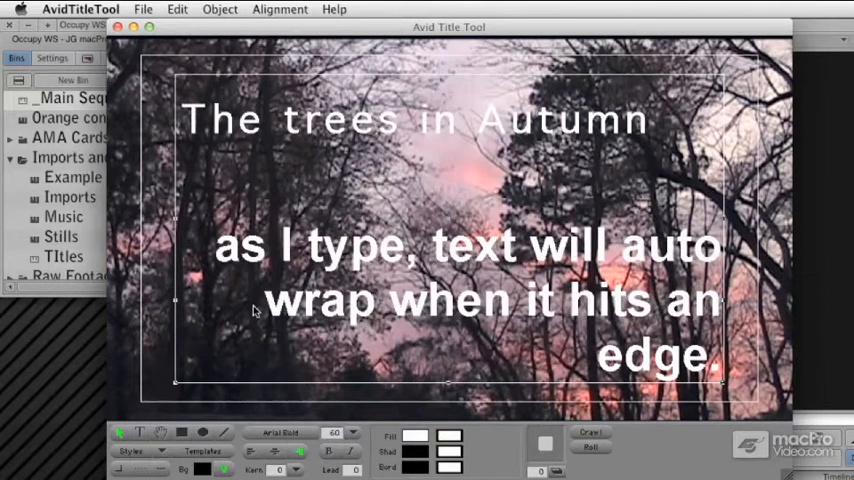
pyautogui.moveTo(391, 346)
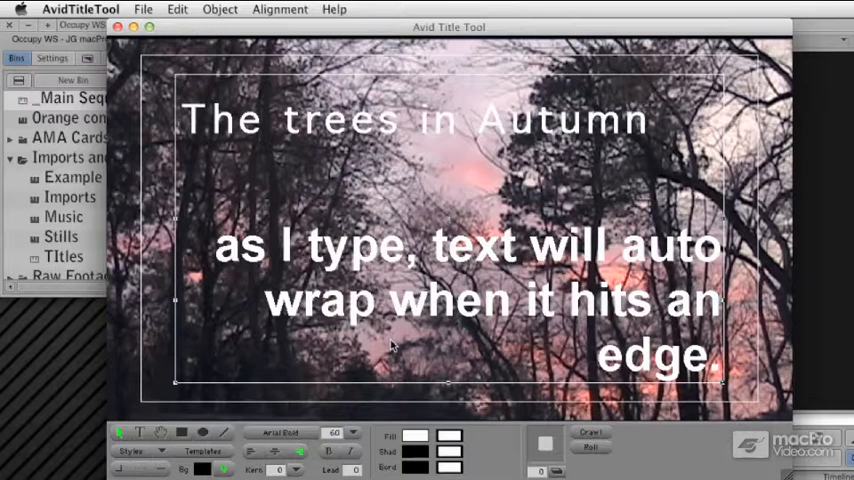
pyautogui.click(280, 470)
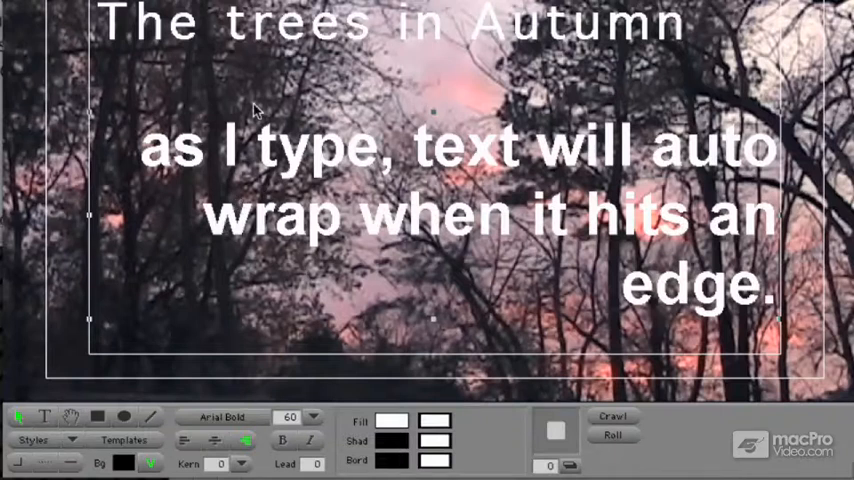
pyautogui.moveTo(233, 235)
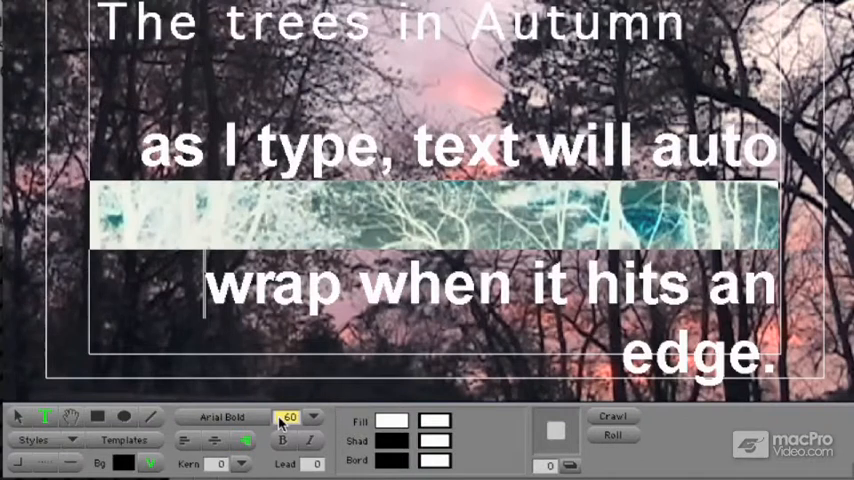
pyautogui.moveTo(290, 417)
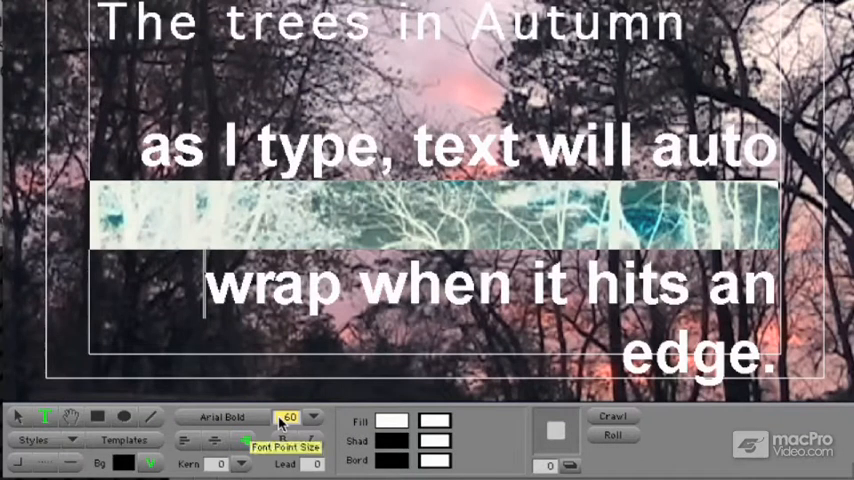
# Step: Select the spacer line's Font Point Size value to change it to 20
pyautogui.tripleClick(289, 417)
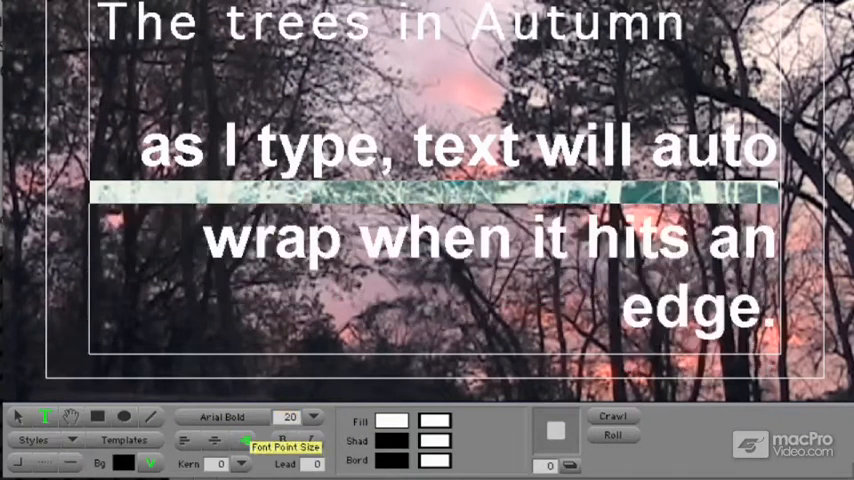